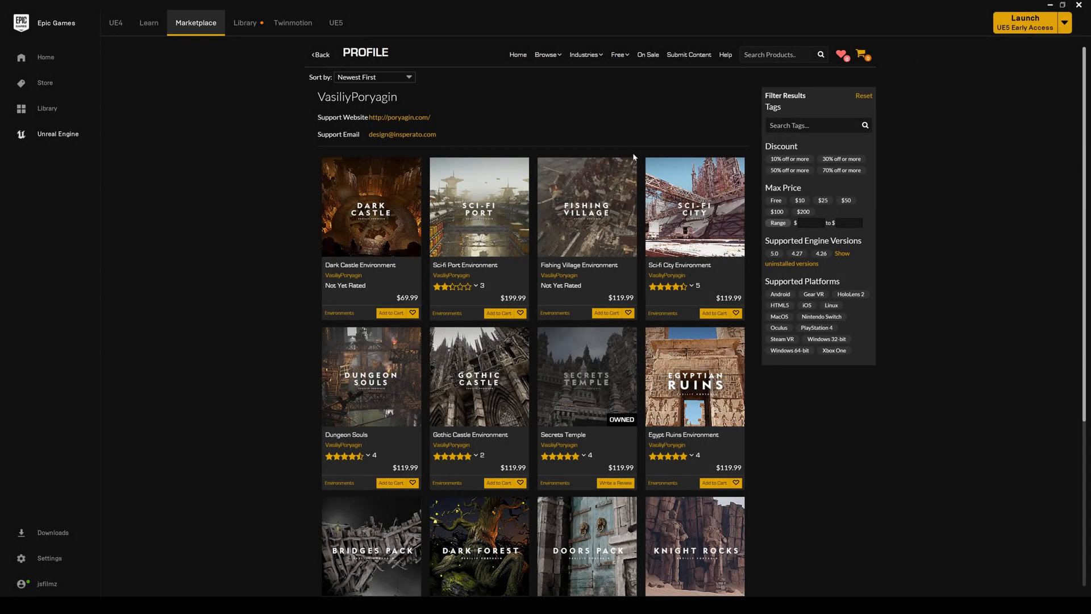
pyautogui.moveTo(639, 156)
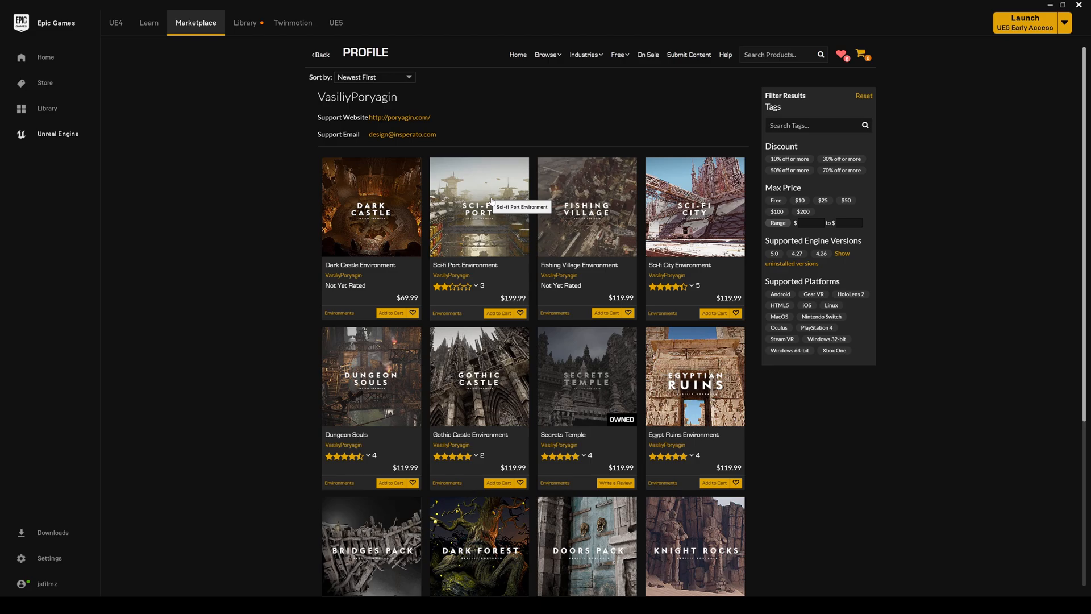
pyautogui.moveTo(605, 398)
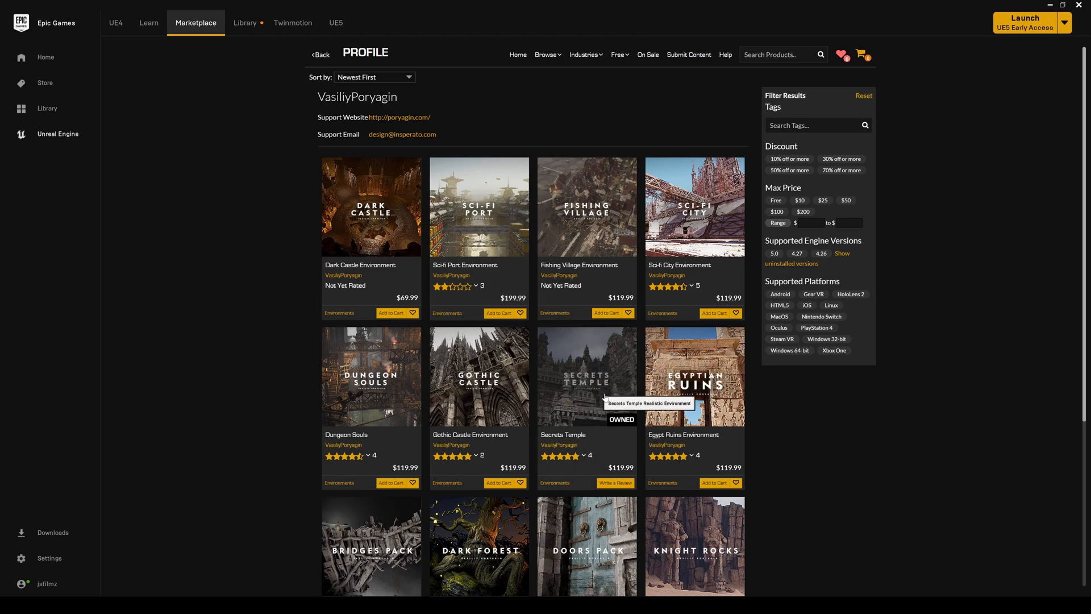
pyautogui.moveTo(611, 384)
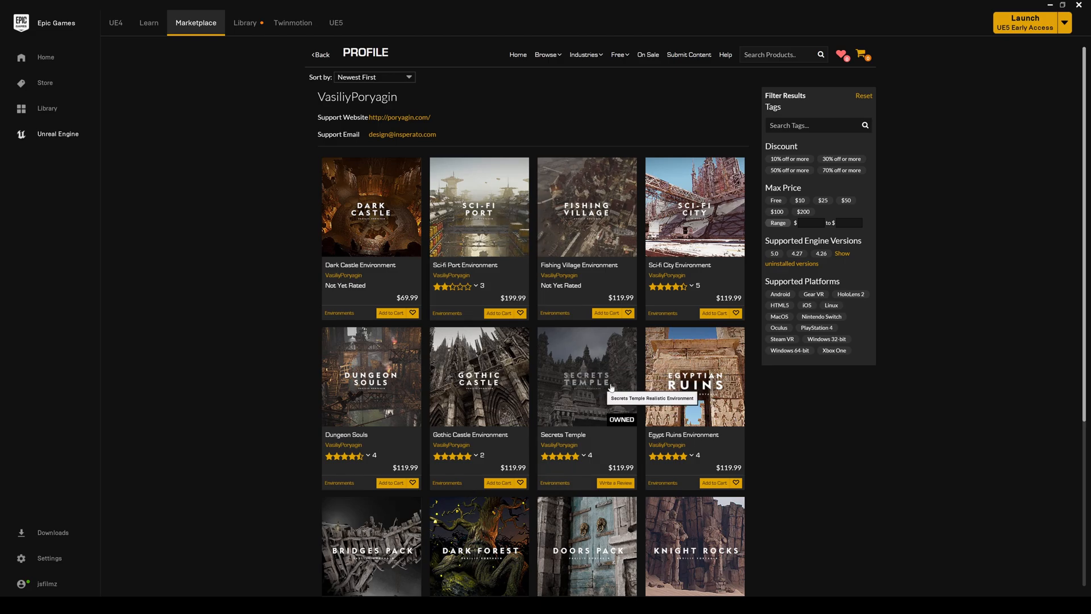
pyautogui.moveTo(494, 217)
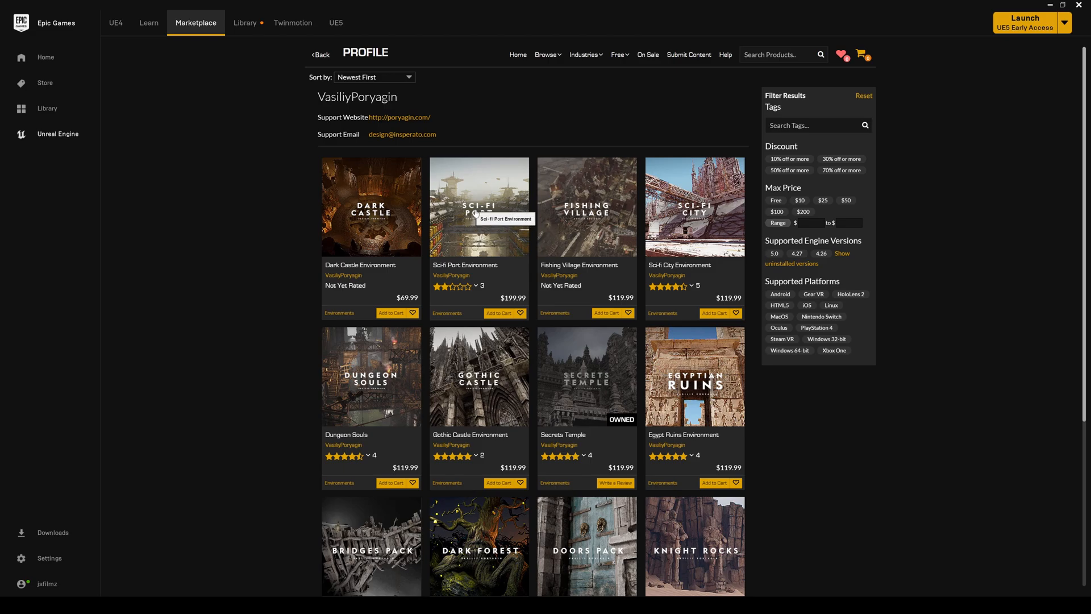
pyautogui.moveTo(578, 309)
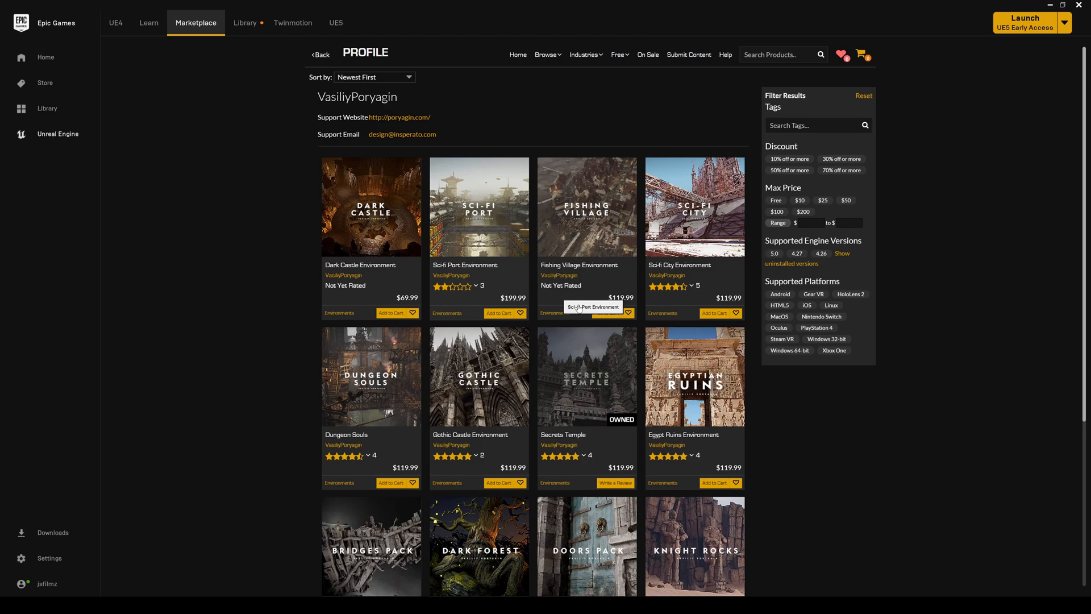
pyautogui.moveTo(710, 268)
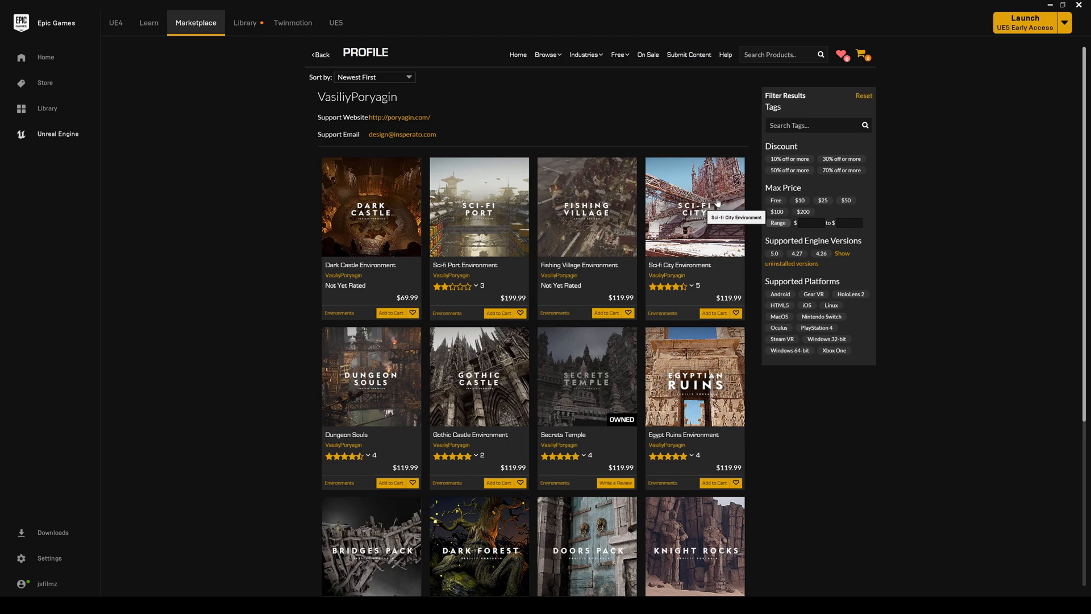
pyautogui.moveTo(546, 252)
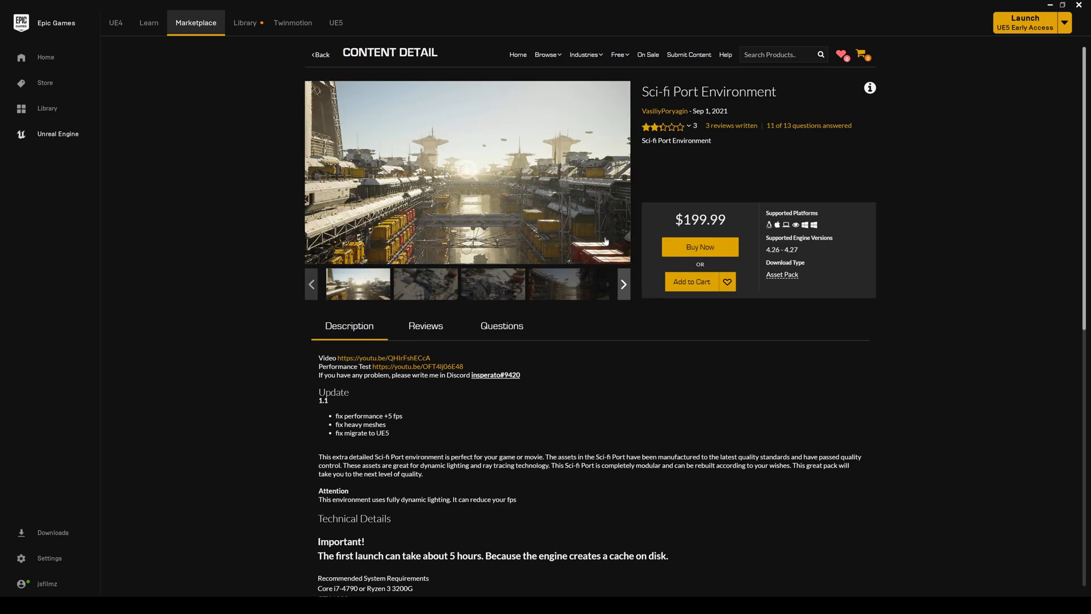
pyautogui.moveTo(780, 260)
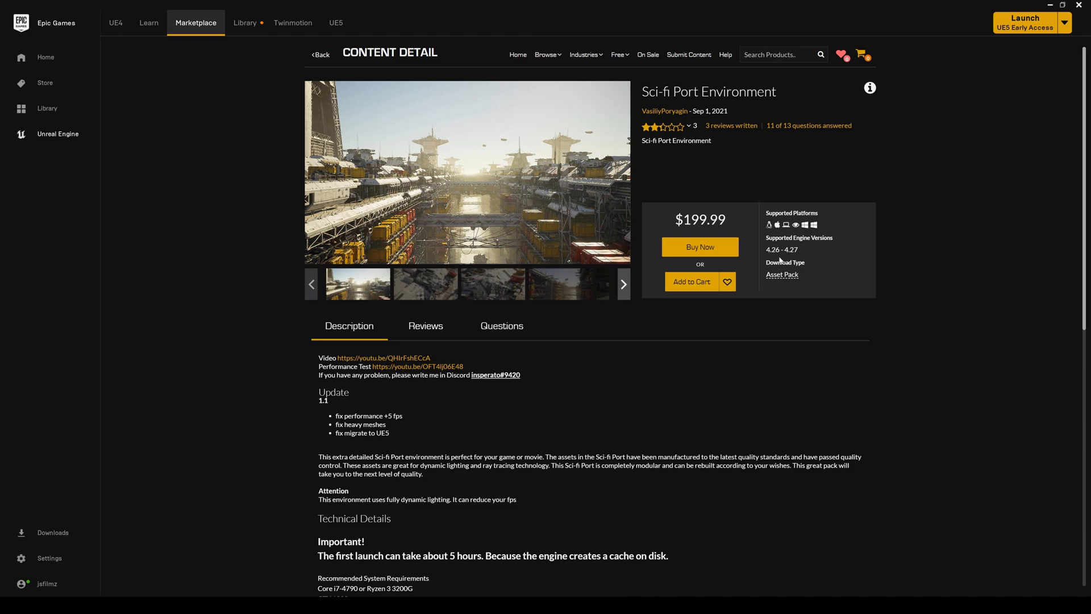
pyautogui.moveTo(393, 446)
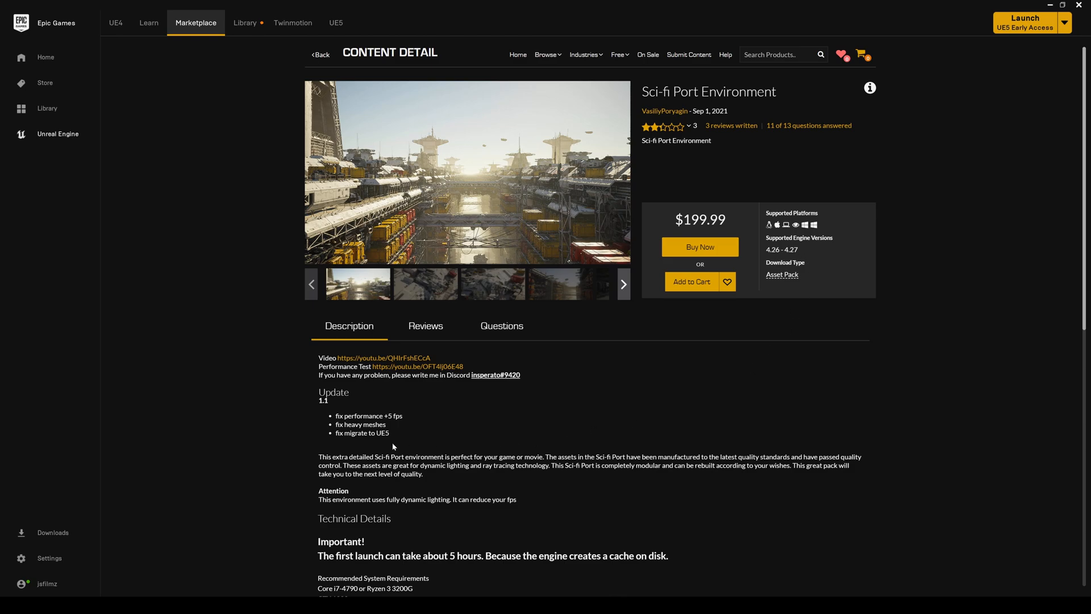
pyautogui.moveTo(351, 441)
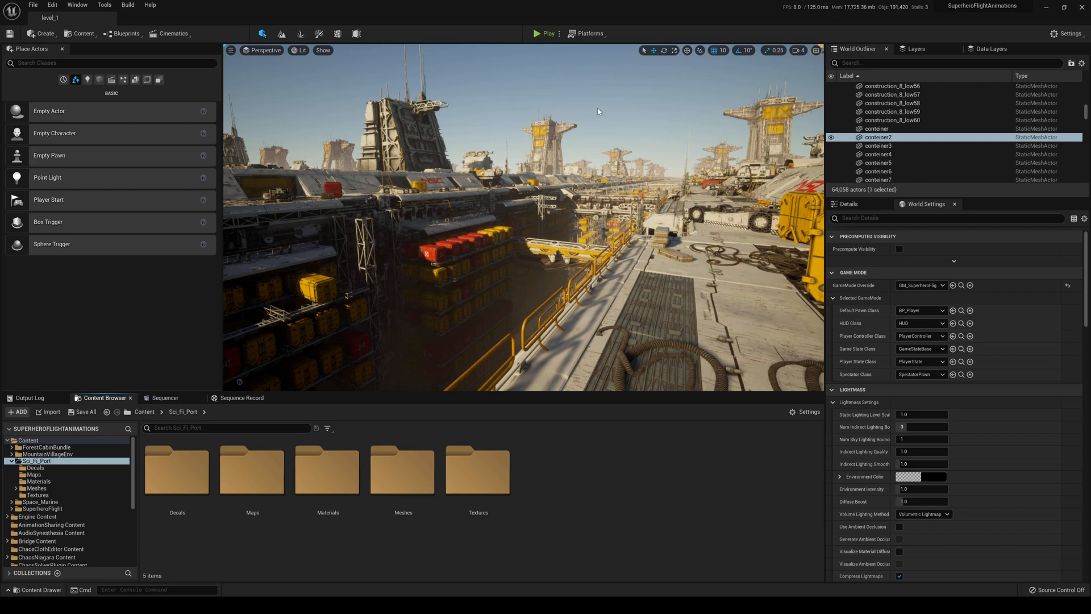
pyautogui.moveTo(610, 174)
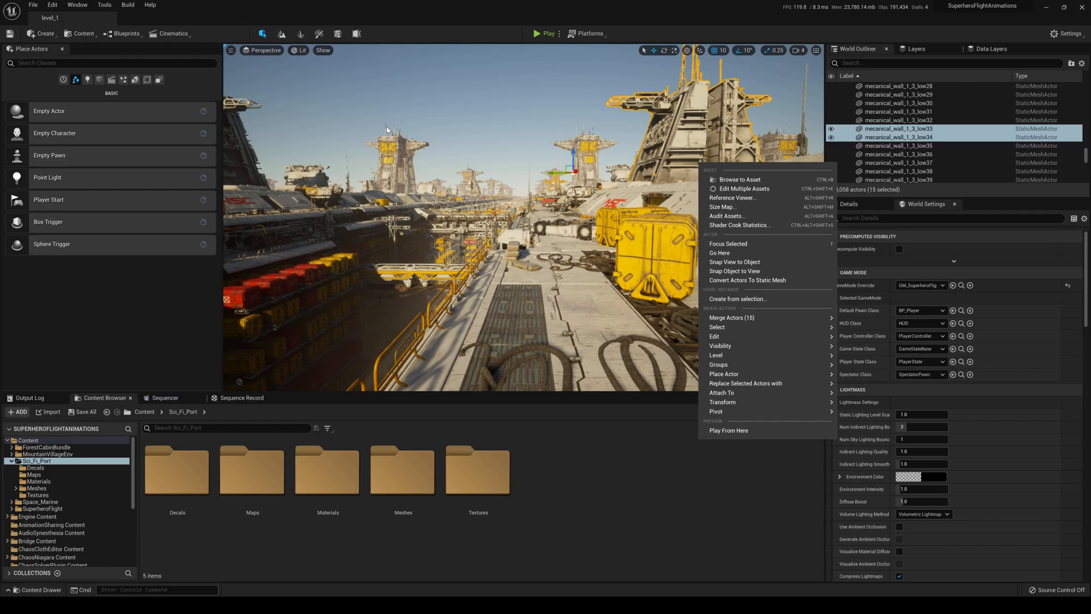
# View the port level in Nanite Triangles visualization, then return the viewport to Lit.
pyautogui.click(300, 50)
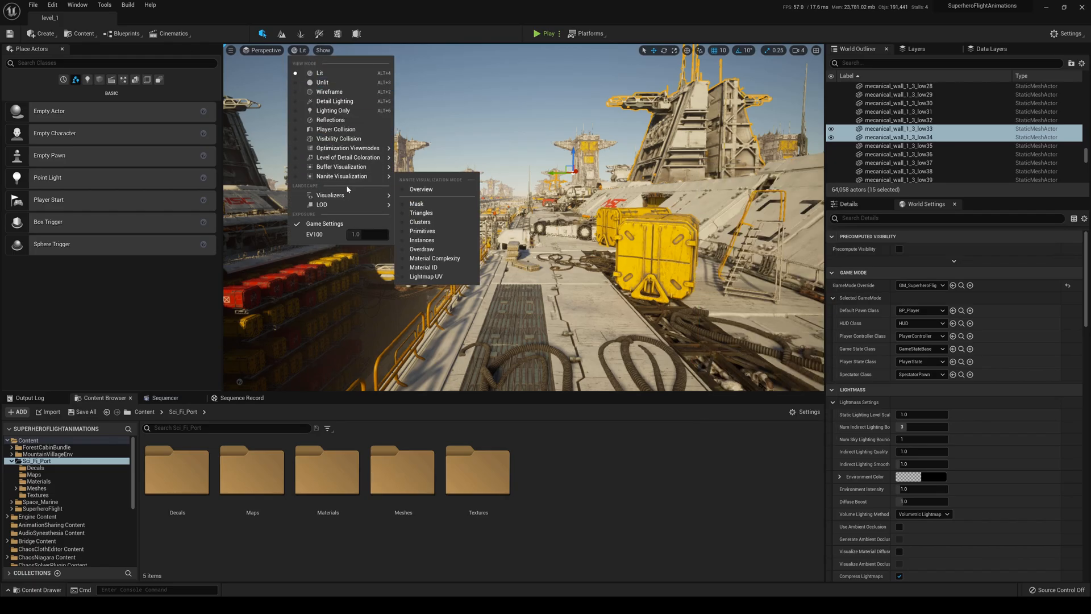
pyautogui.click(422, 213)
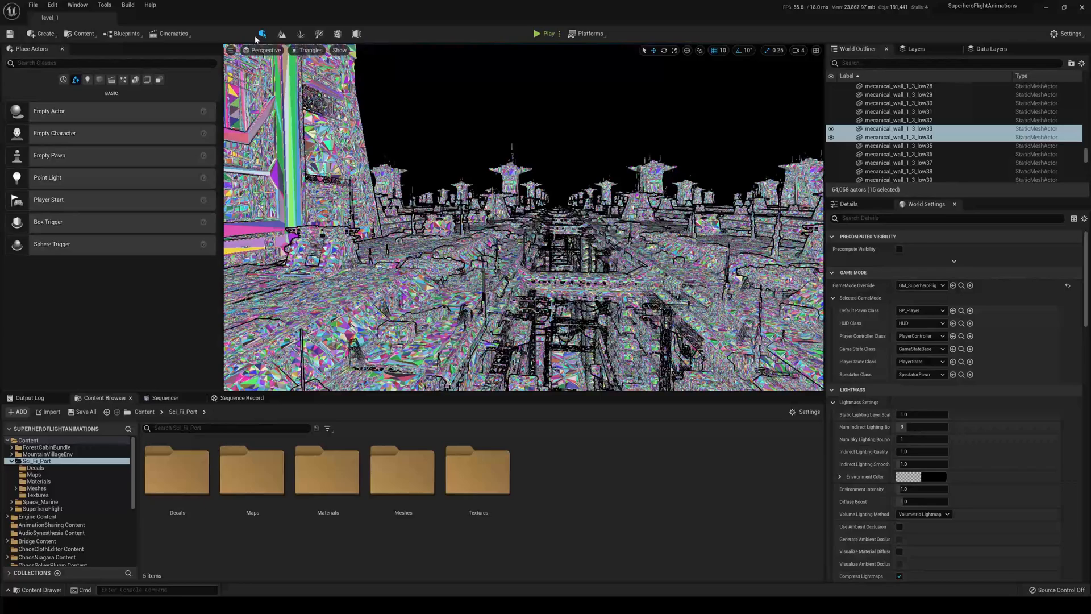
pyautogui.click(309, 50)
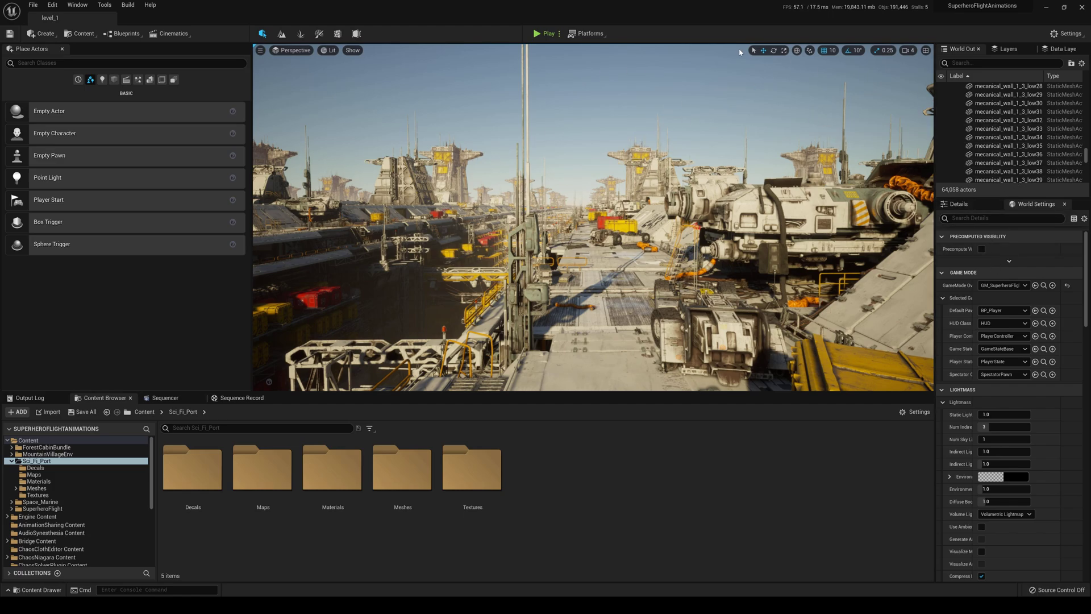
pyautogui.moveTo(546, 33)
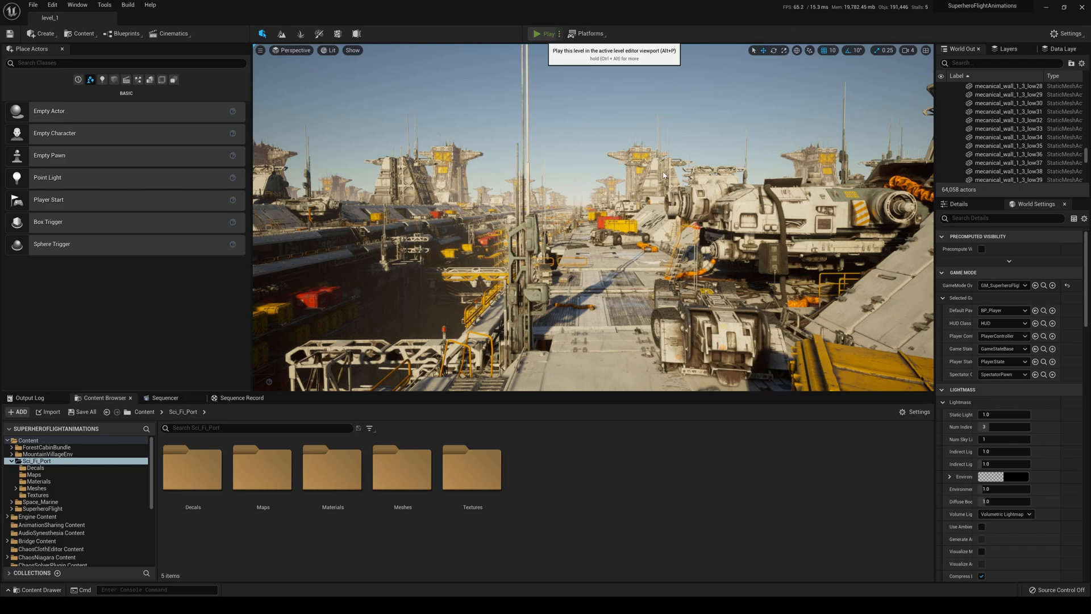
pyautogui.moveTo(640, 180)
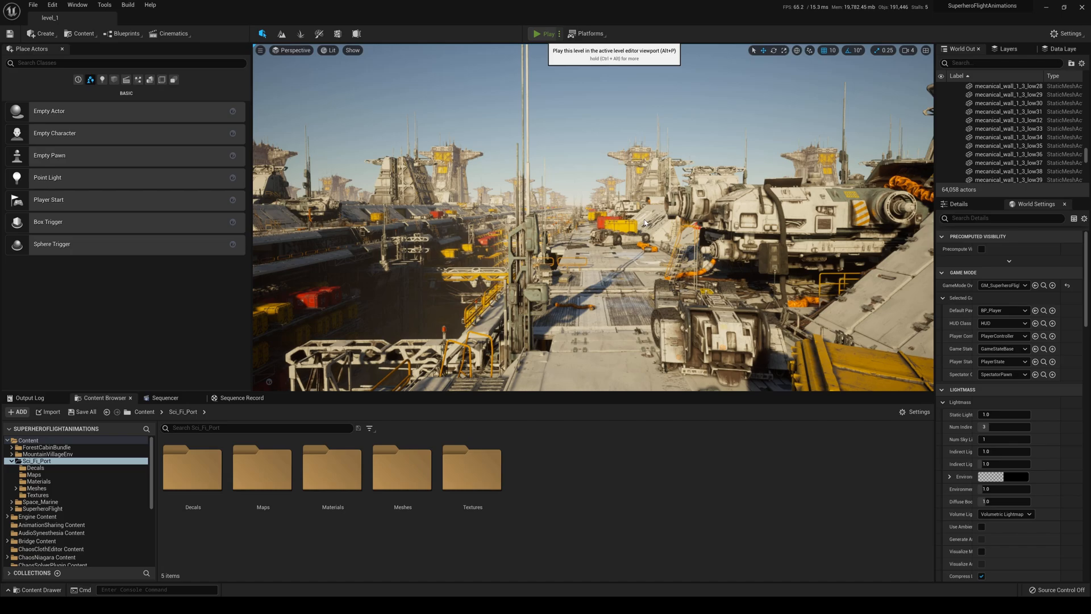
# Launch Play In Editor so the armoured character appears on the port deck.
pyautogui.click(541, 34)
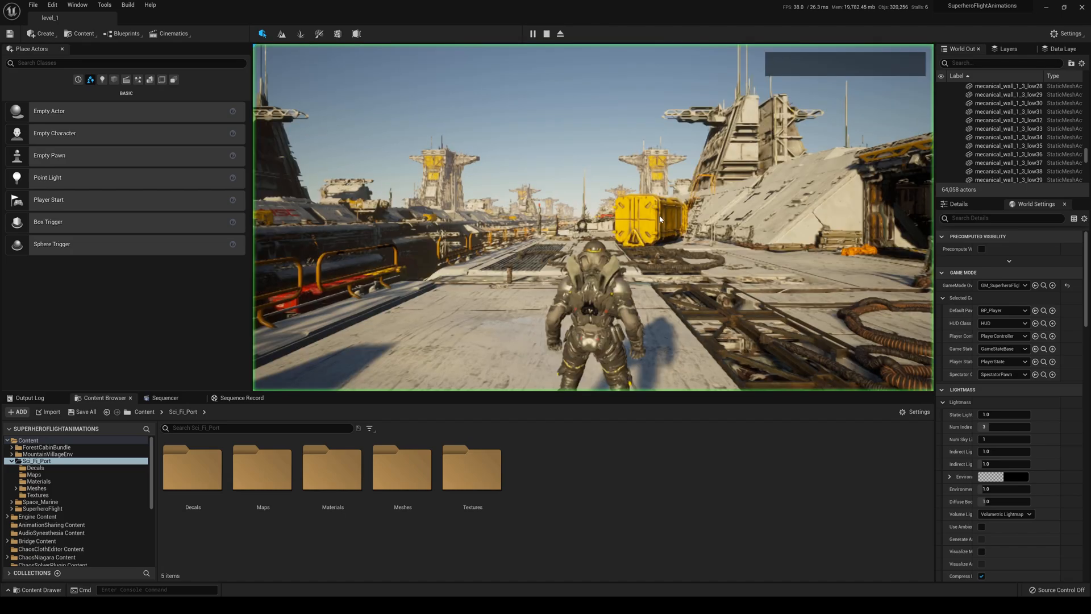